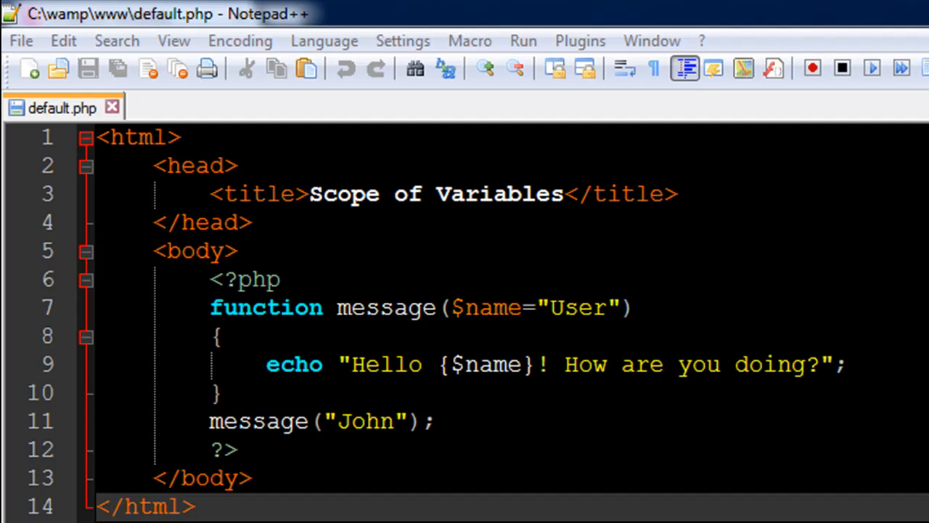
mouse_move(304, 454)
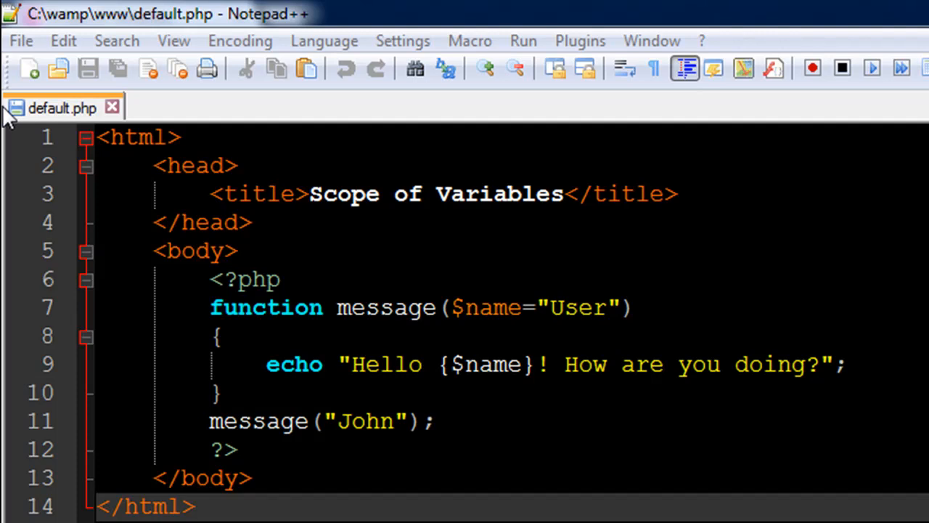
mouse_move(203, 289)
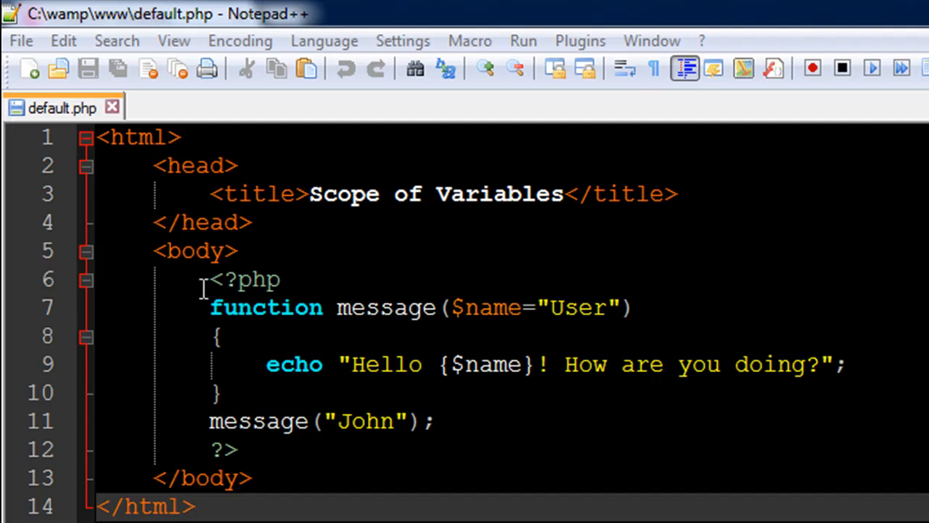
mouse_move(244, 448)
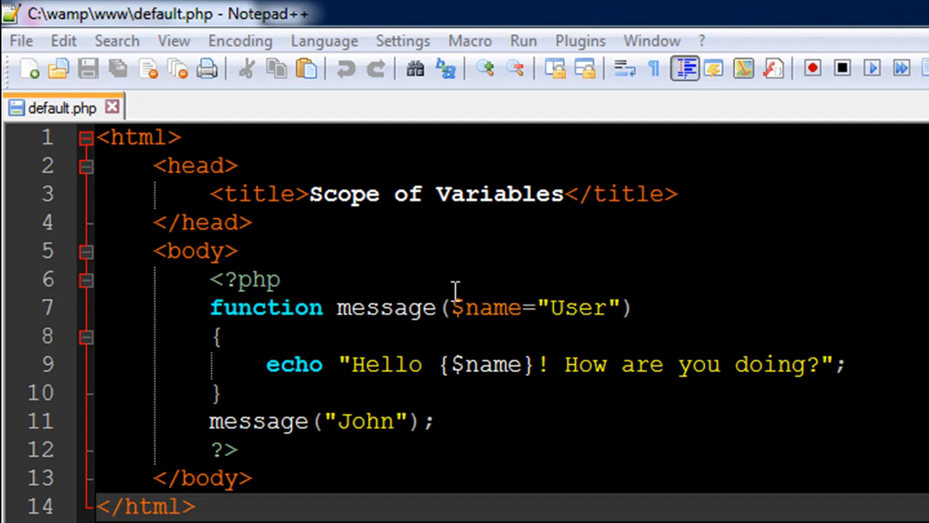
mouse_move(607, 296)
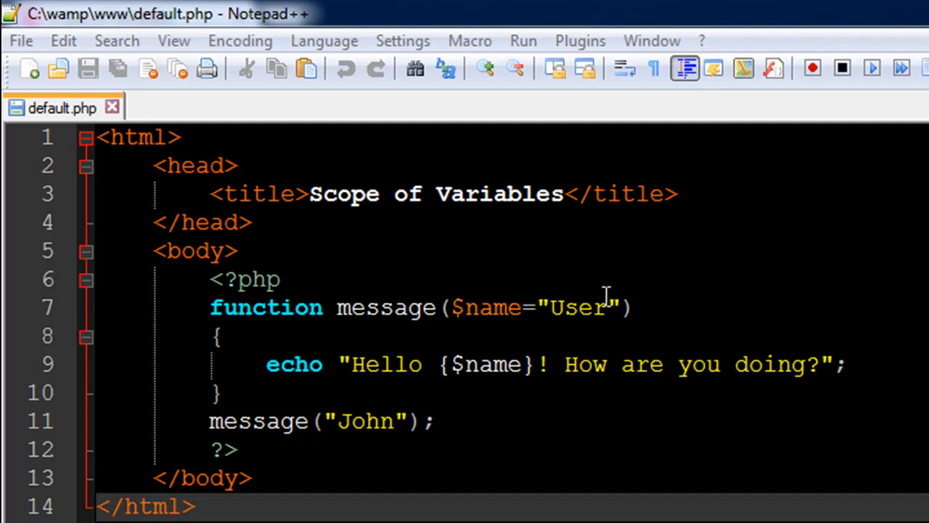
mouse_move(559, 289)
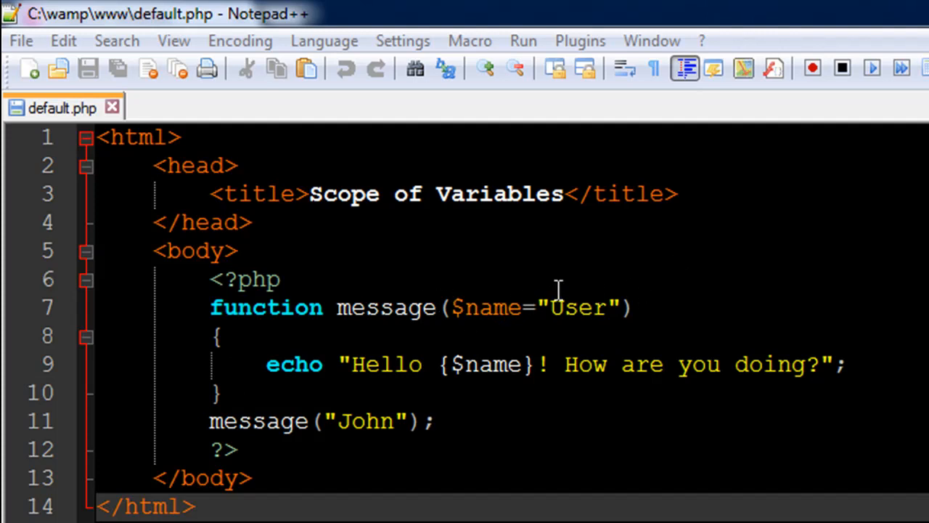
mouse_move(546, 290)
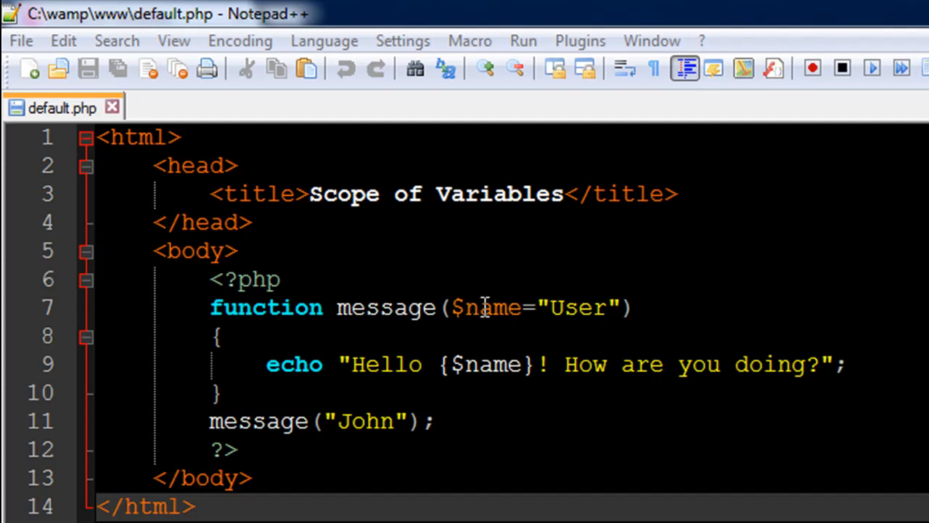
mouse_move(488, 319)
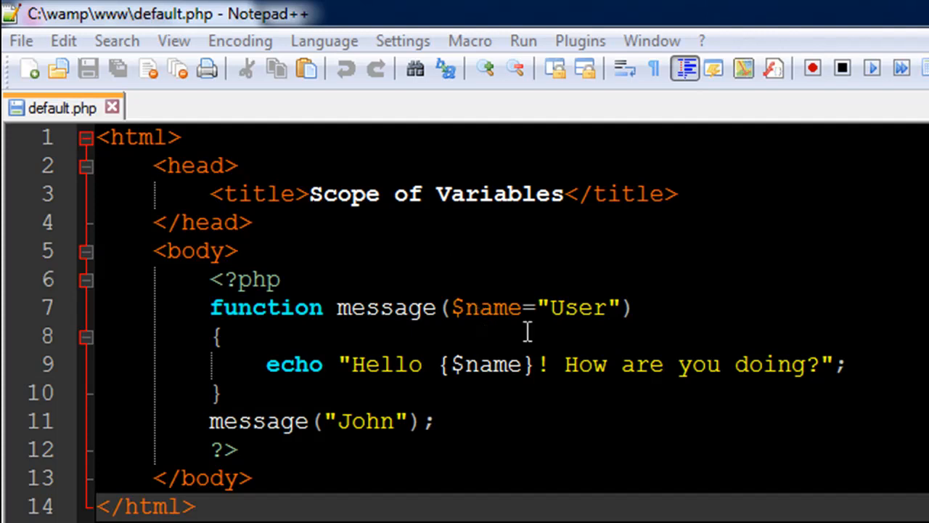
mouse_move(468, 318)
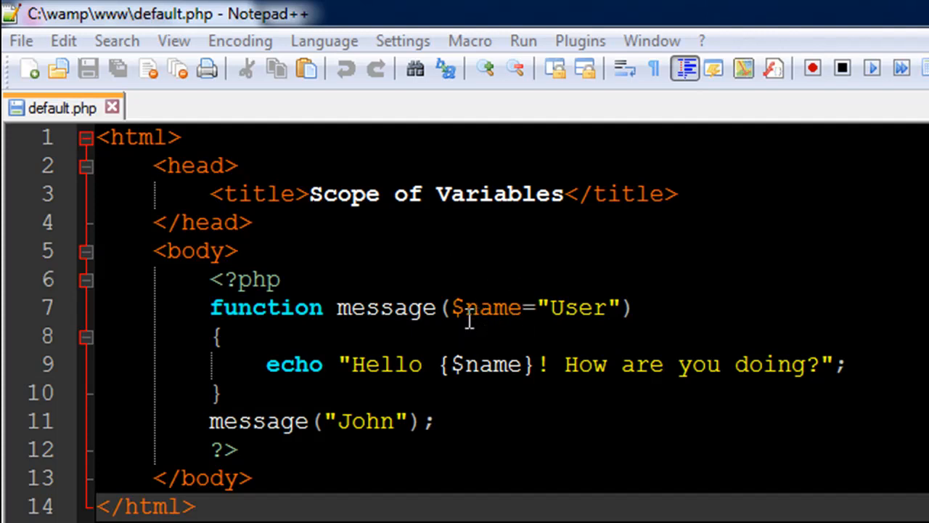
mouse_move(490, 307)
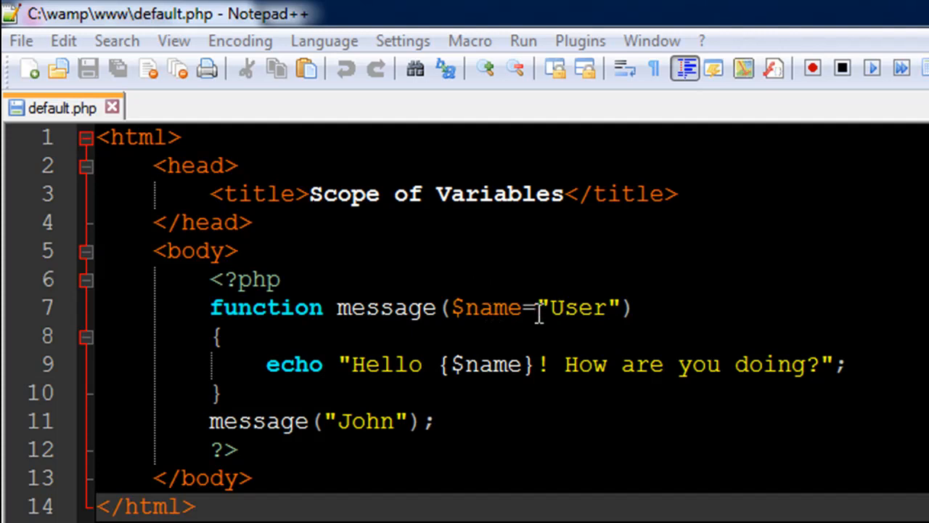
mouse_move(574, 294)
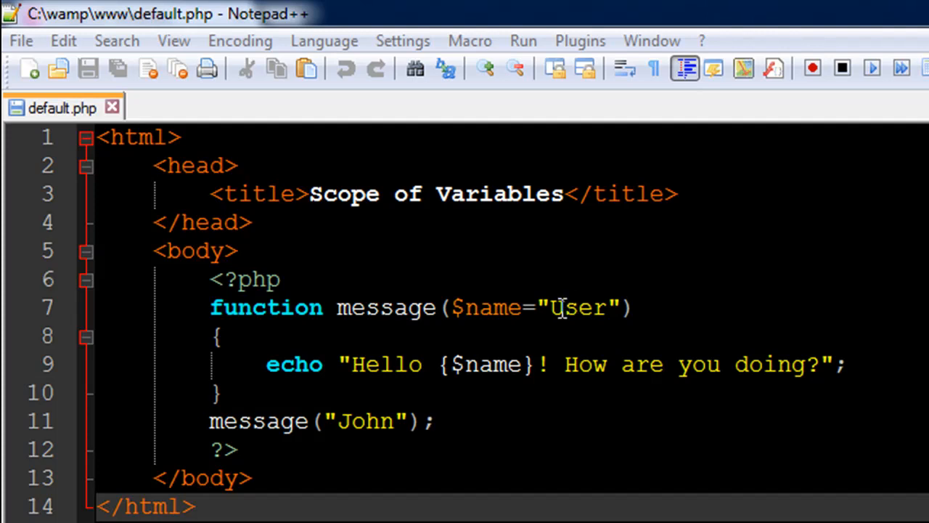
mouse_move(561, 301)
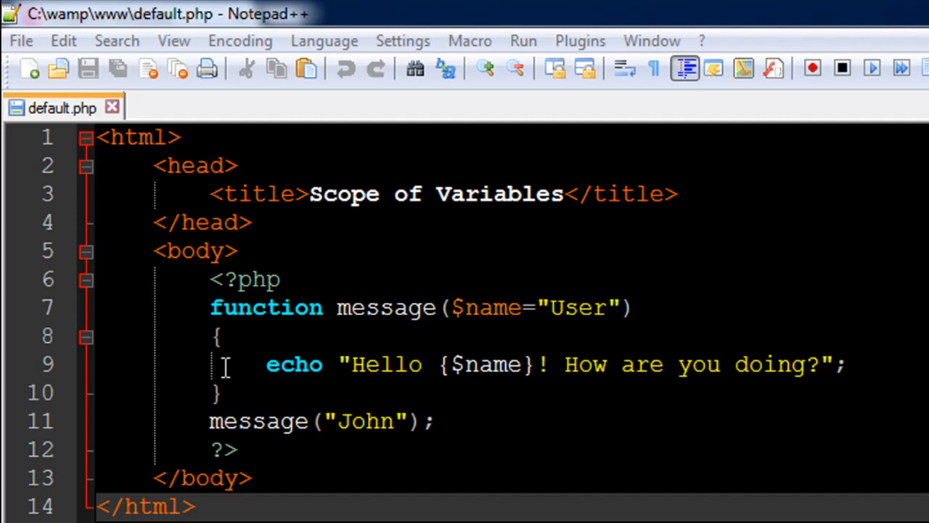
mouse_move(394, 374)
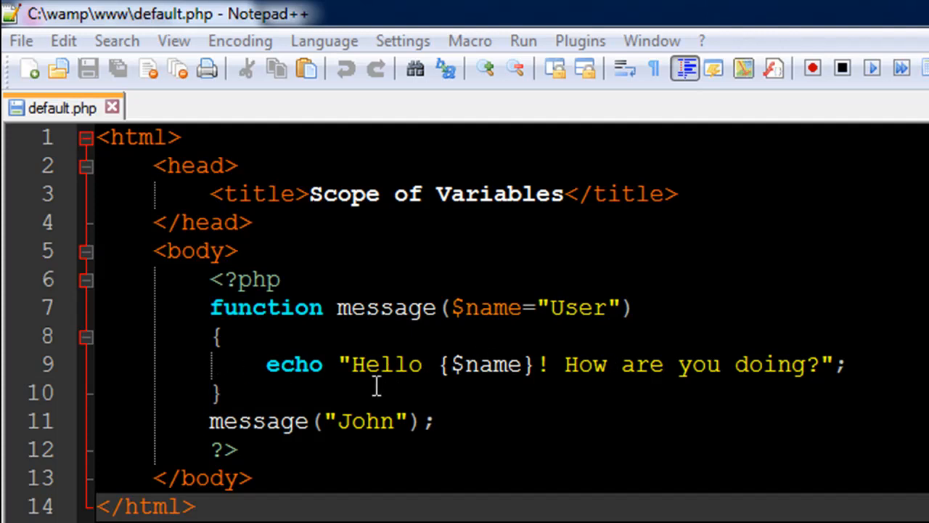
mouse_move(499, 328)
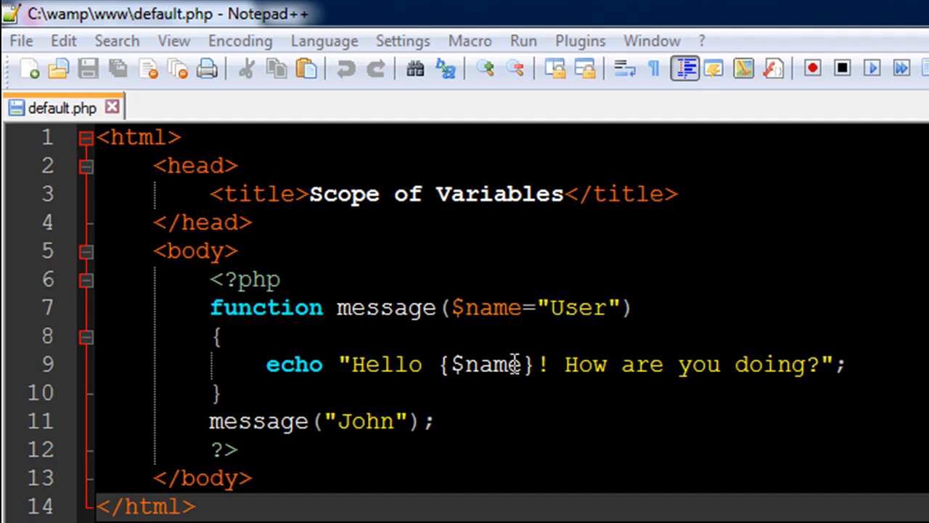
mouse_move(497, 307)
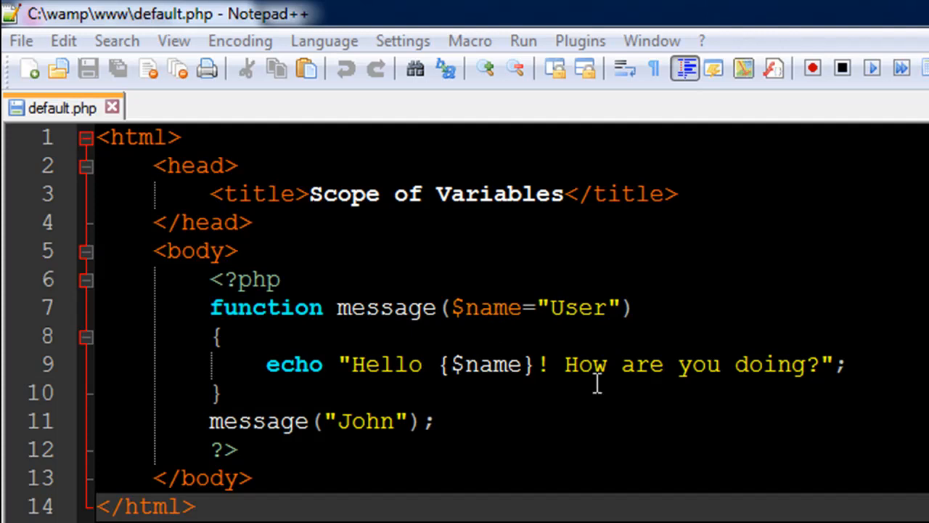
mouse_move(613, 392)
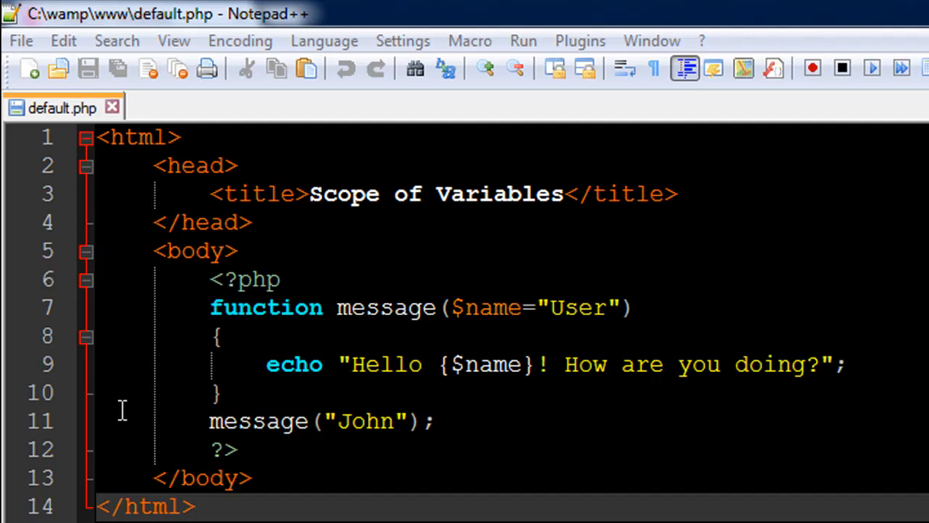
mouse_move(263, 441)
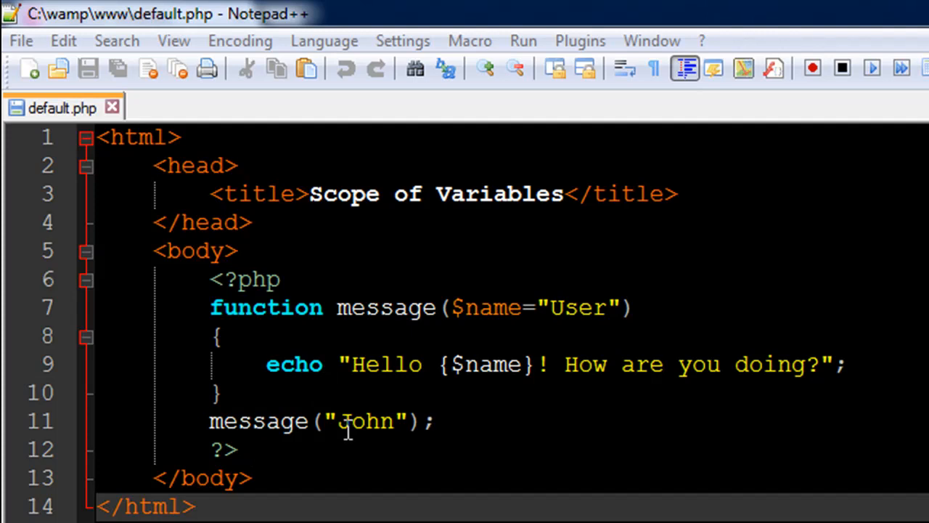
mouse_move(109, 394)
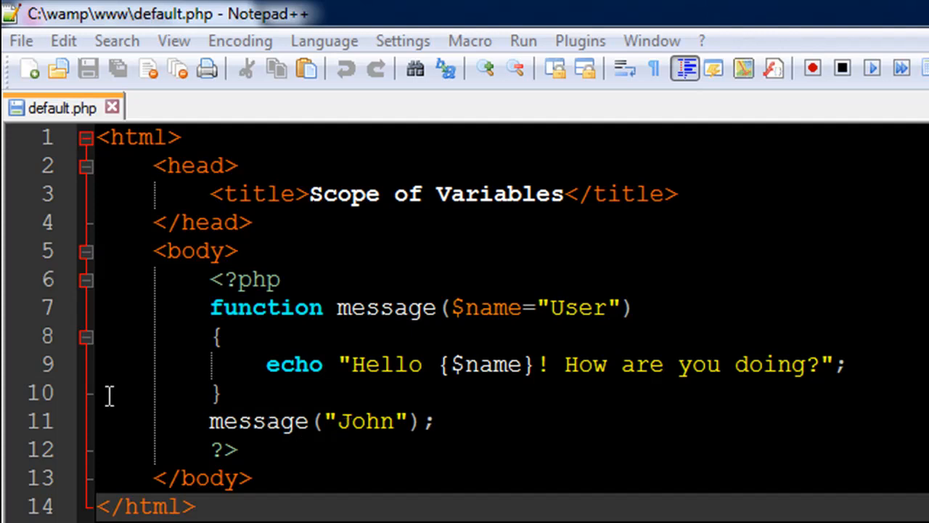
mouse_move(378, 328)
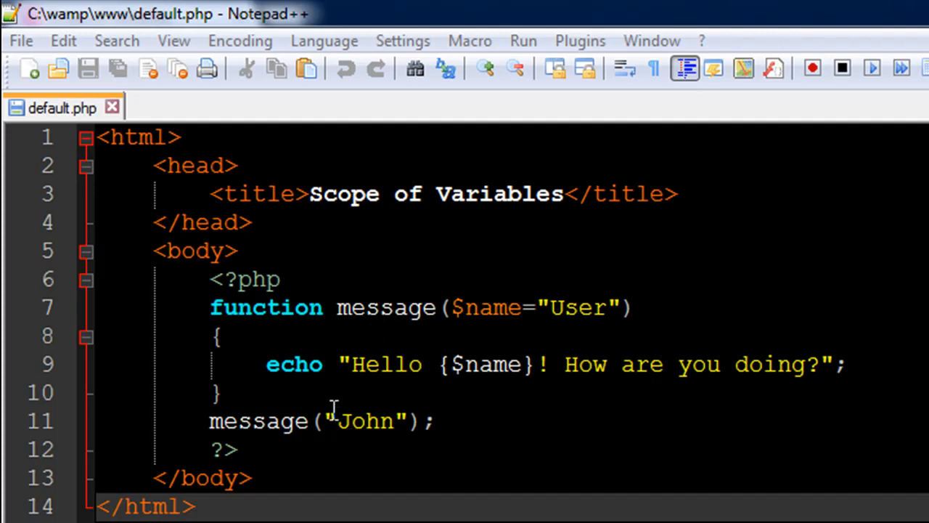
mouse_move(387, 430)
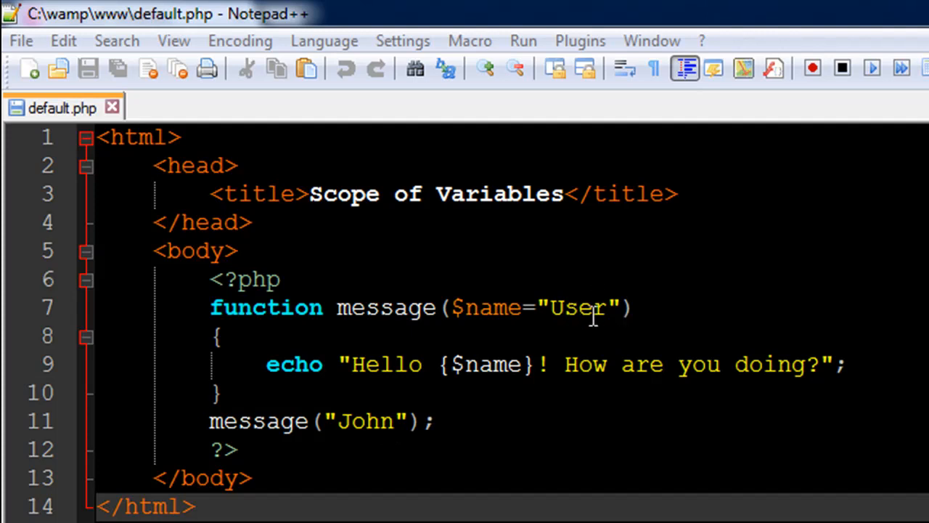
mouse_move(523, 289)
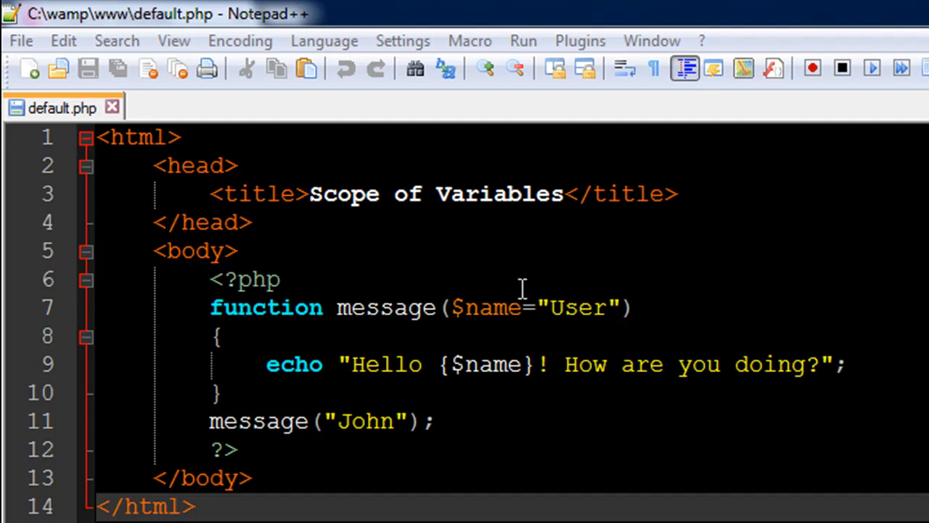
mouse_move(588, 363)
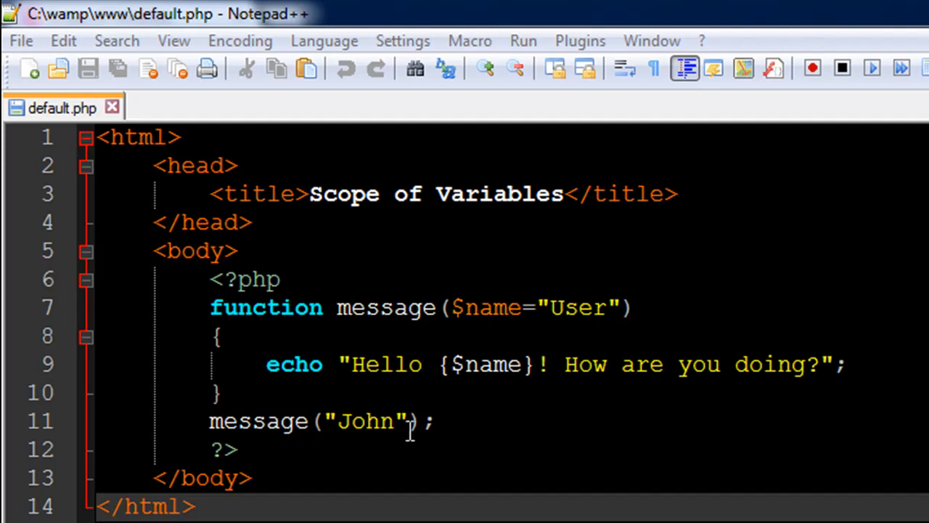
mouse_move(345, 425)
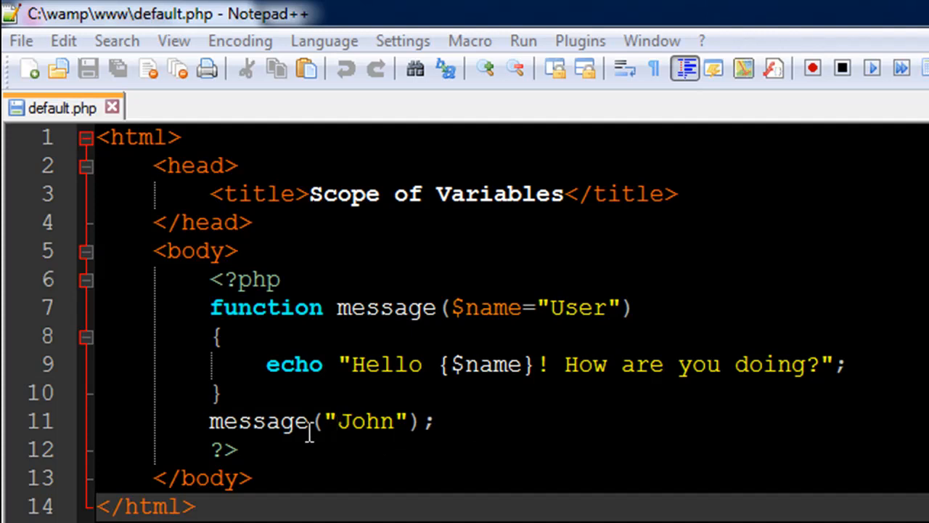
mouse_move(585, 307)
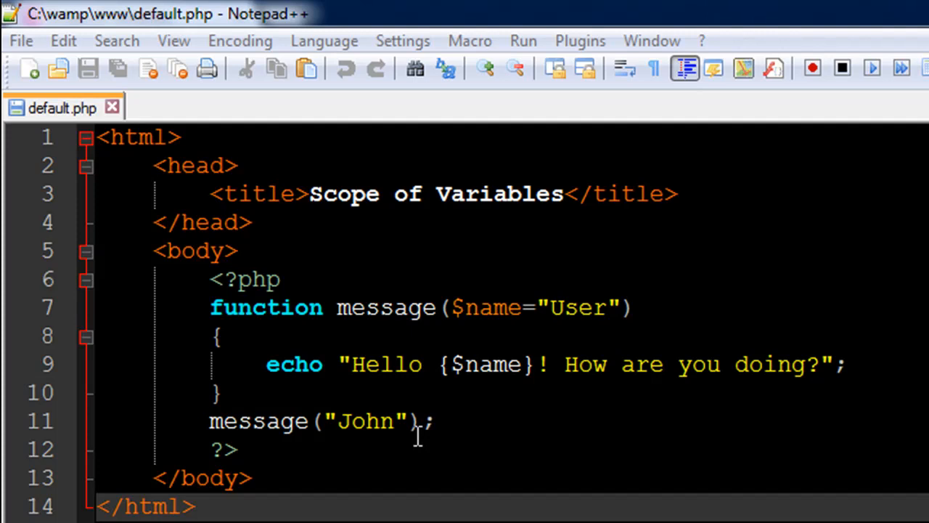
mouse_move(381, 422)
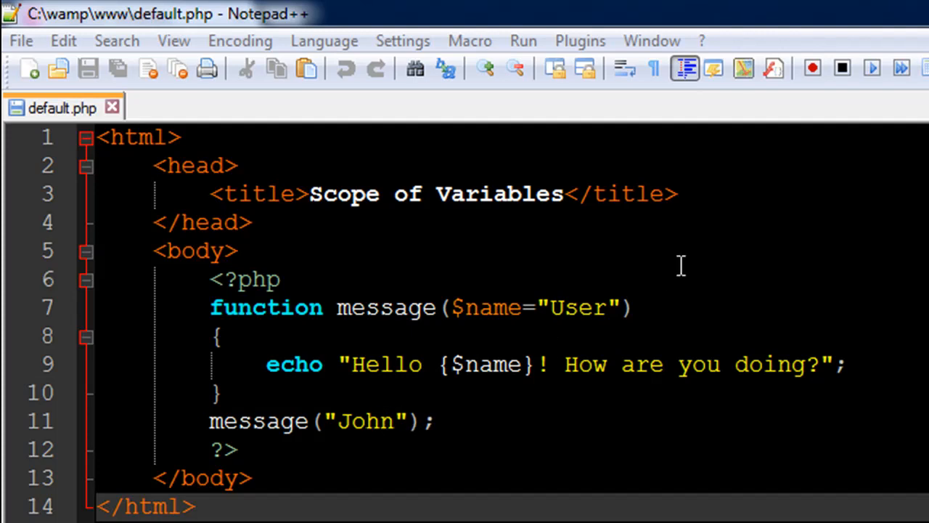
mouse_move(543, 419)
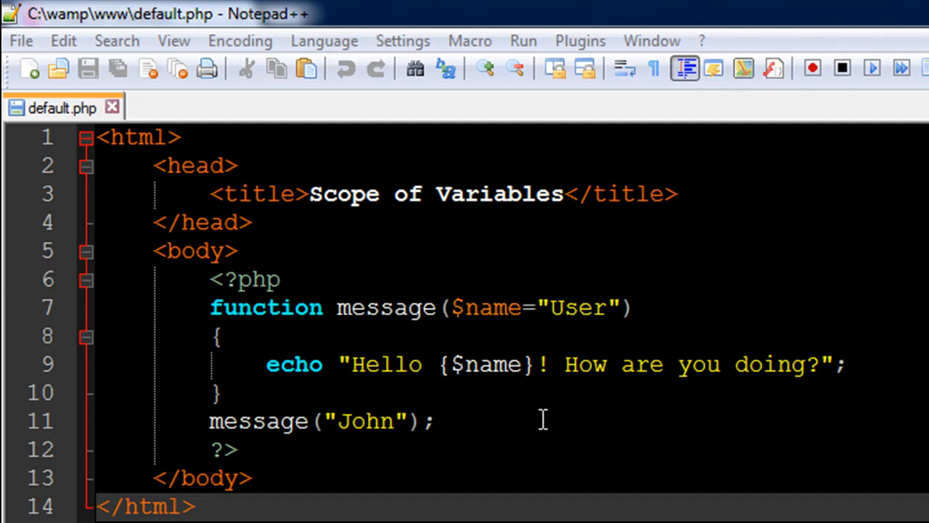
mouse_move(581, 303)
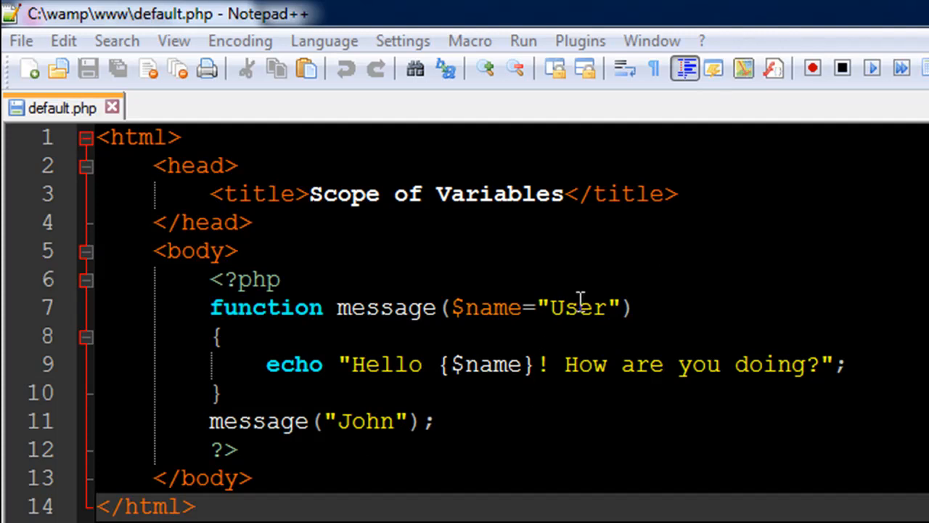
mouse_move(508, 329)
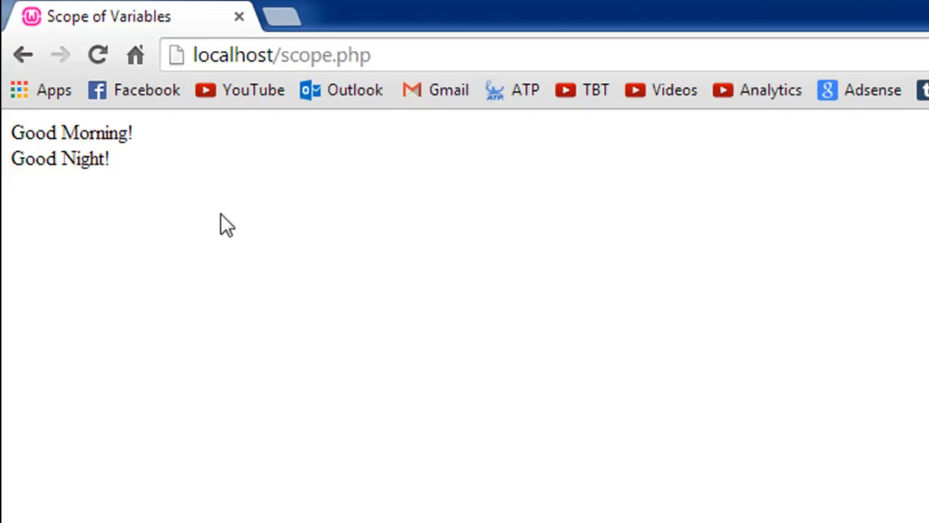
- Return to Notepad++ and delete "John" so the call reads message();
double_click(305, 56)
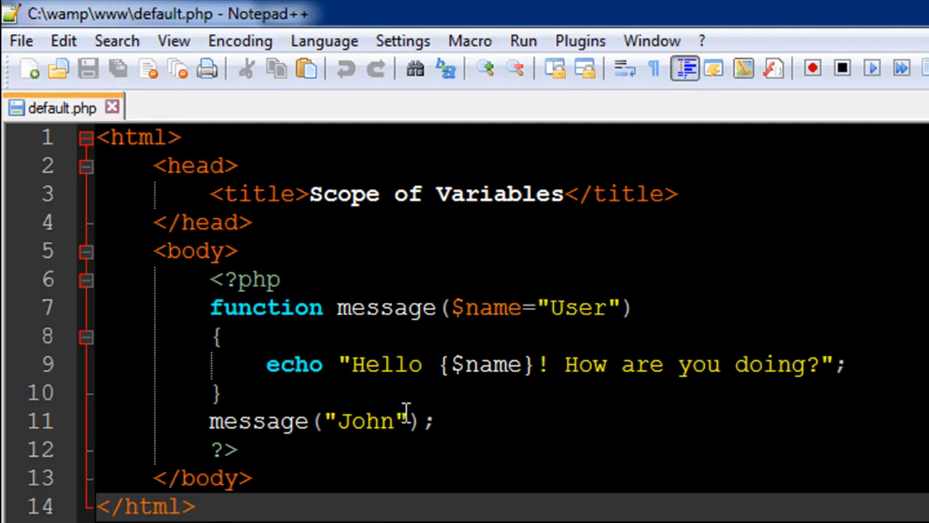
double_click(371, 421)
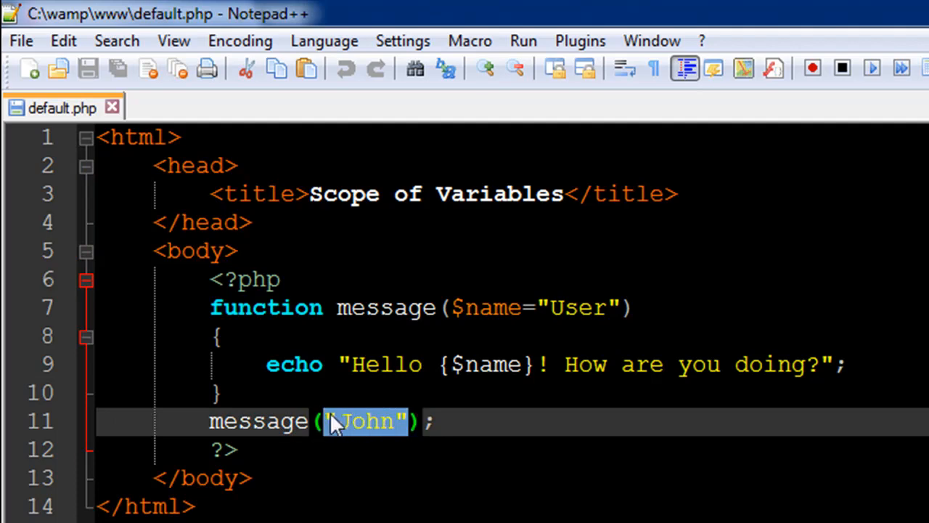
key("Delete")
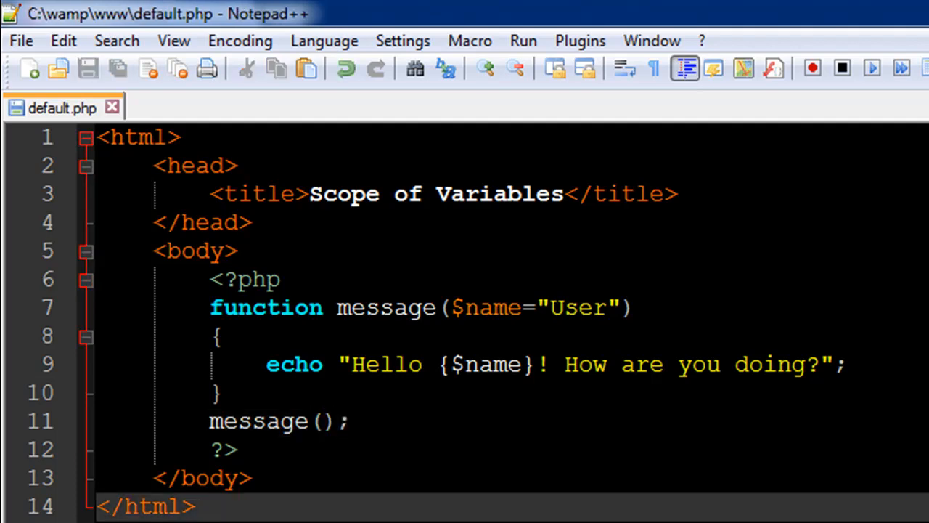